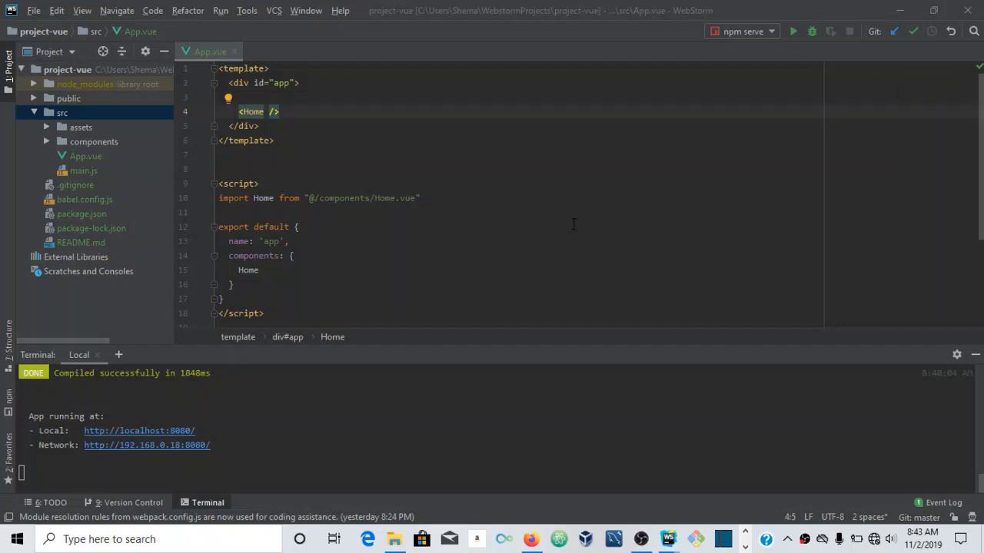
{"action": "mouse_move", "coordinate": [110, 117]}
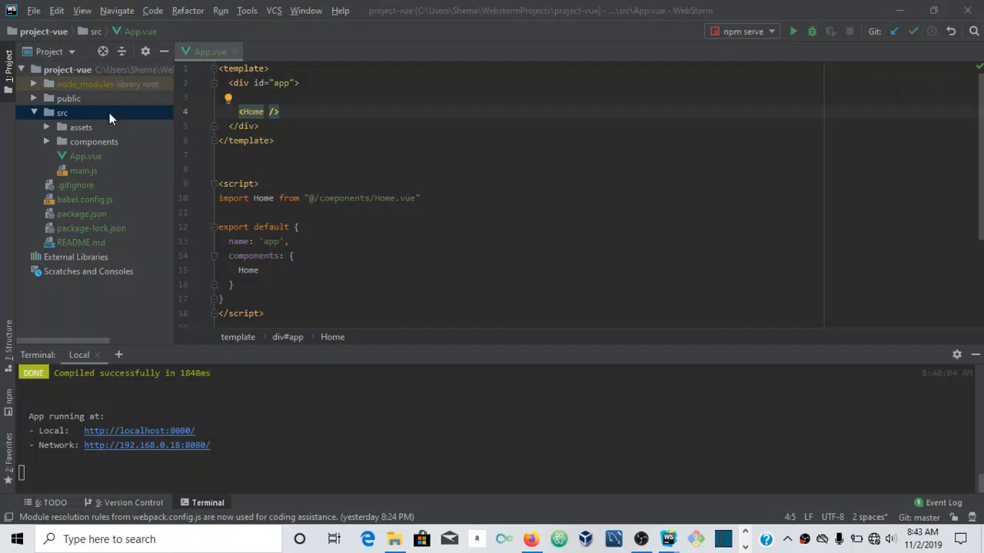
{"action": "mouse_move", "coordinate": [177, 115]}
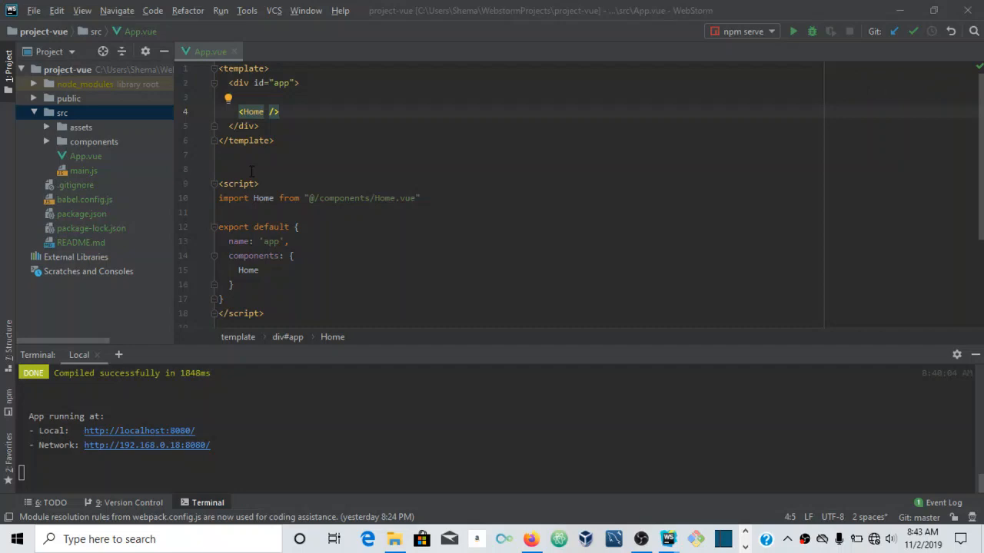
{"action": "mouse_move", "coordinate": [98, 126]}
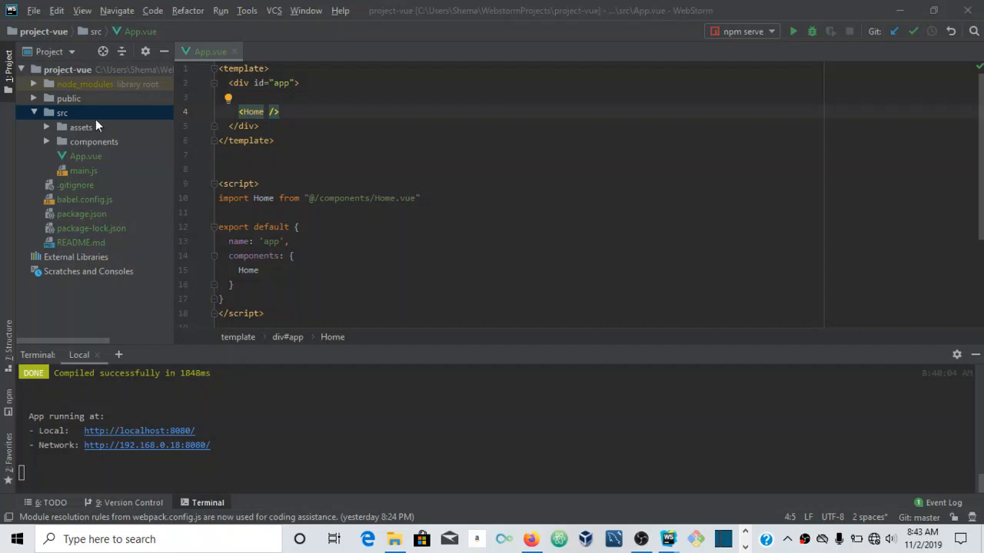
{"action": "mouse_move", "coordinate": [67, 151]}
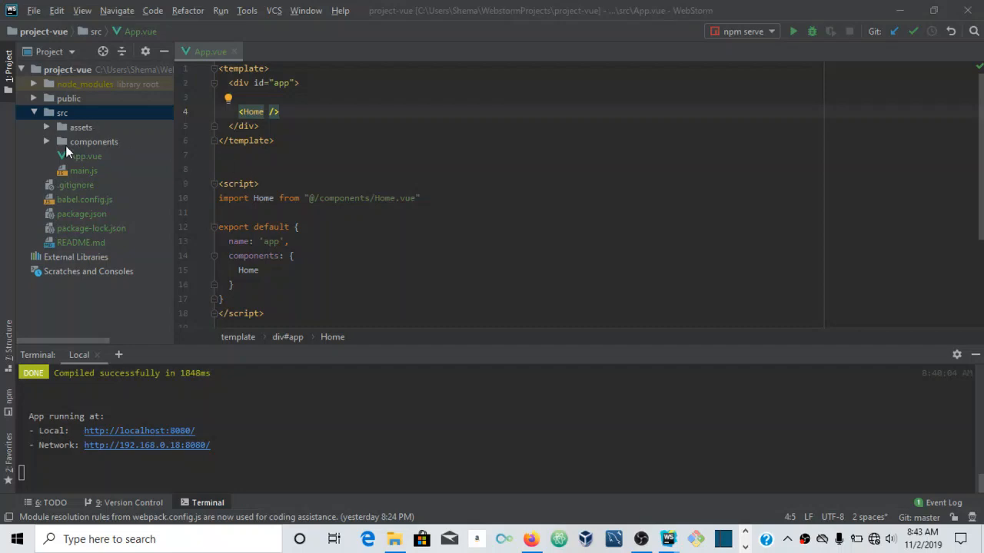
Create a Vue component named New in the components folder.
{"action": "right_click", "coordinate": [94, 141]}
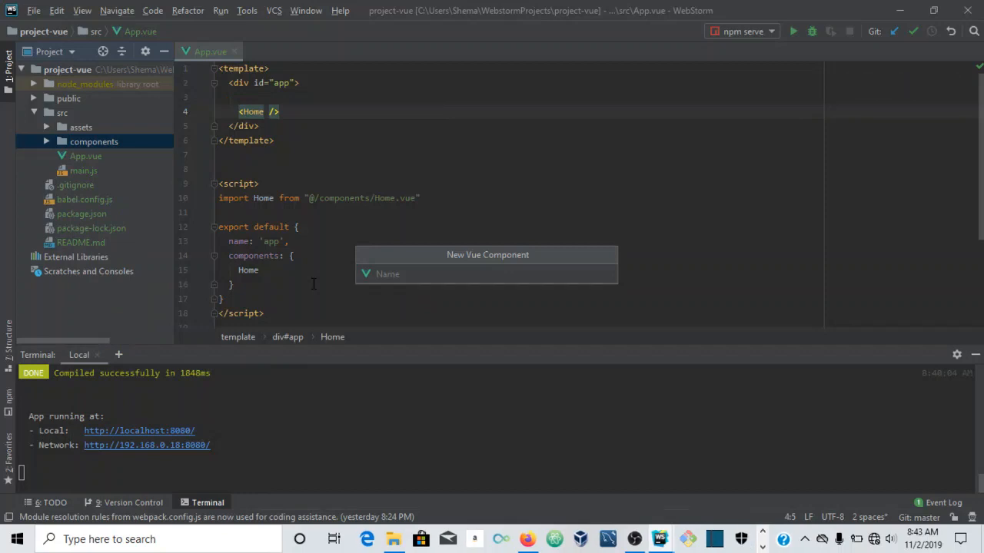
{"action": "type", "text": "New"}
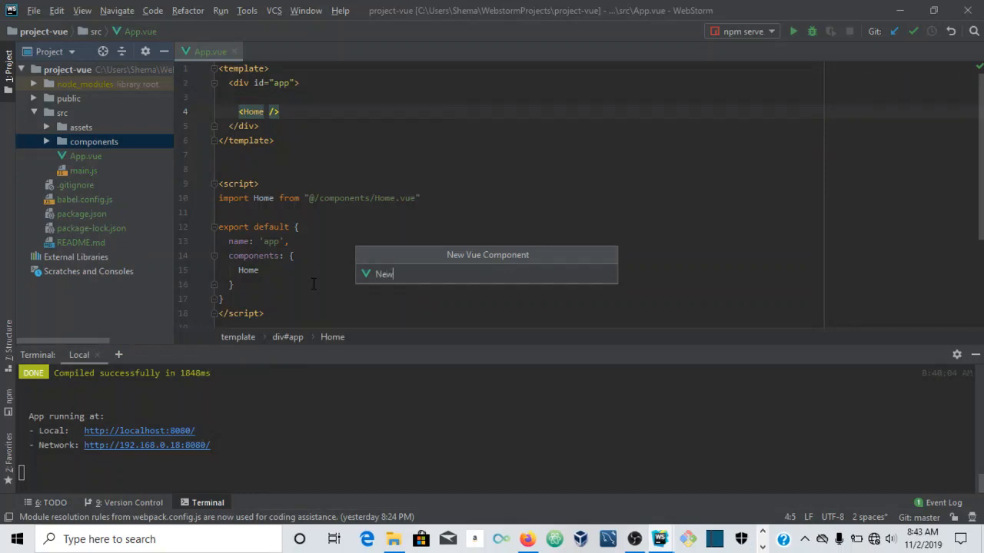
{"action": "key", "text": "Escape"}
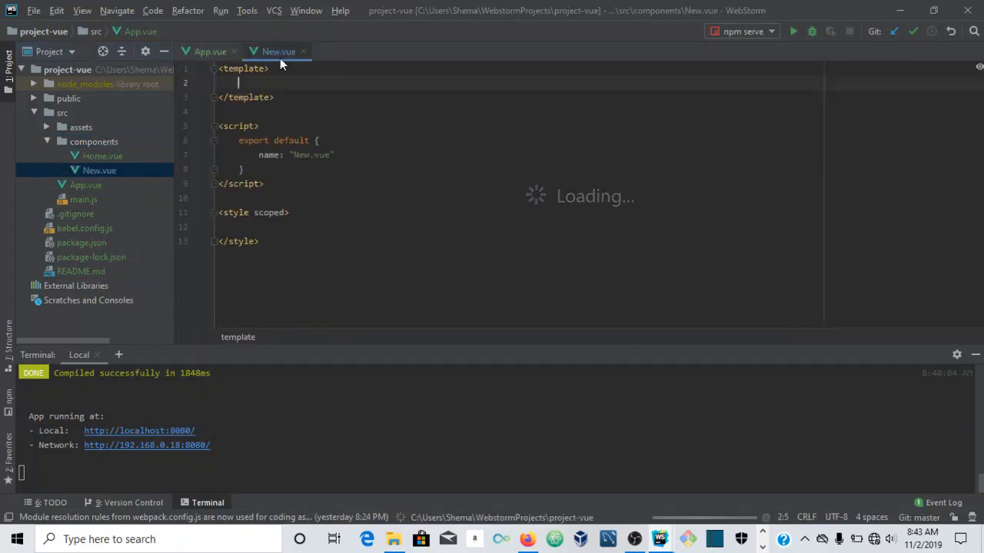
Expand a div with id 'something' in New.vue's template.
{"action": "left_click", "coordinate": [278, 52]}
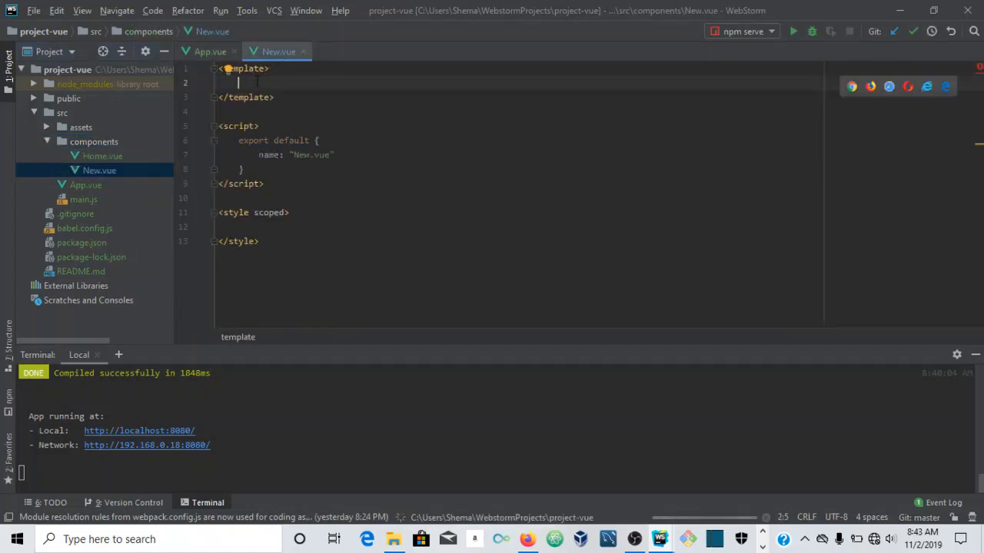
{"action": "type", "text": "div"}
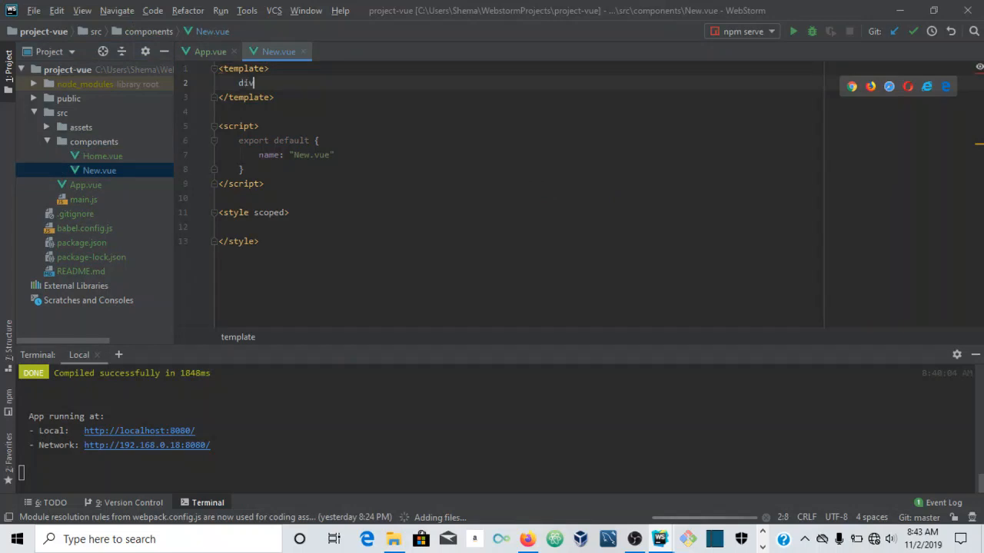
{"action": "type", "text": "#somet"}
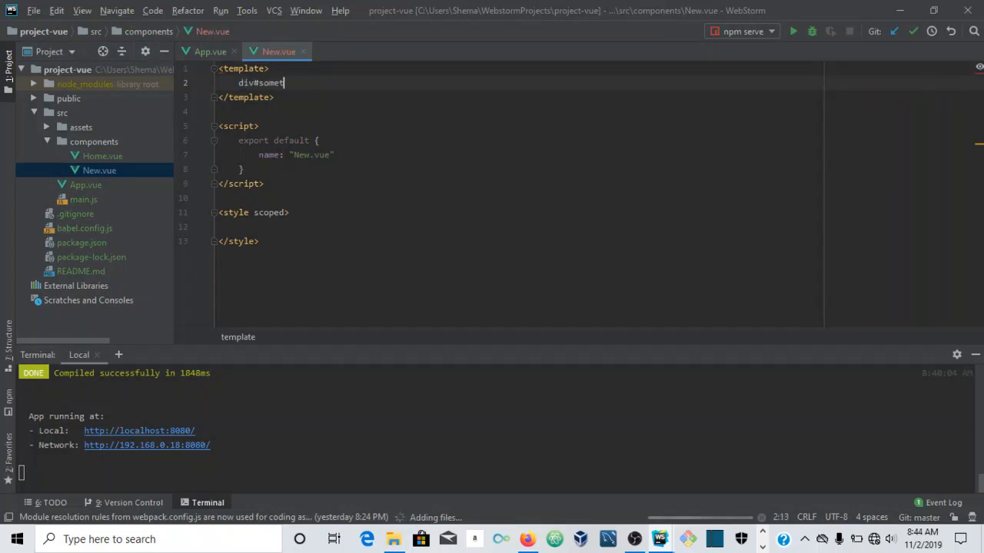
{"action": "type", "text": "hing\"></div>"}
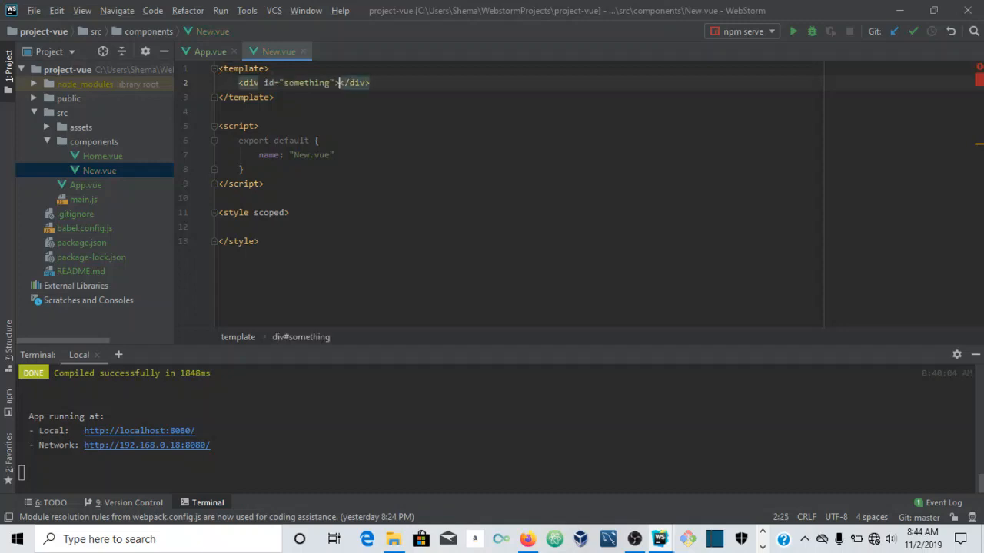
{"action": "key", "text": "enter"}
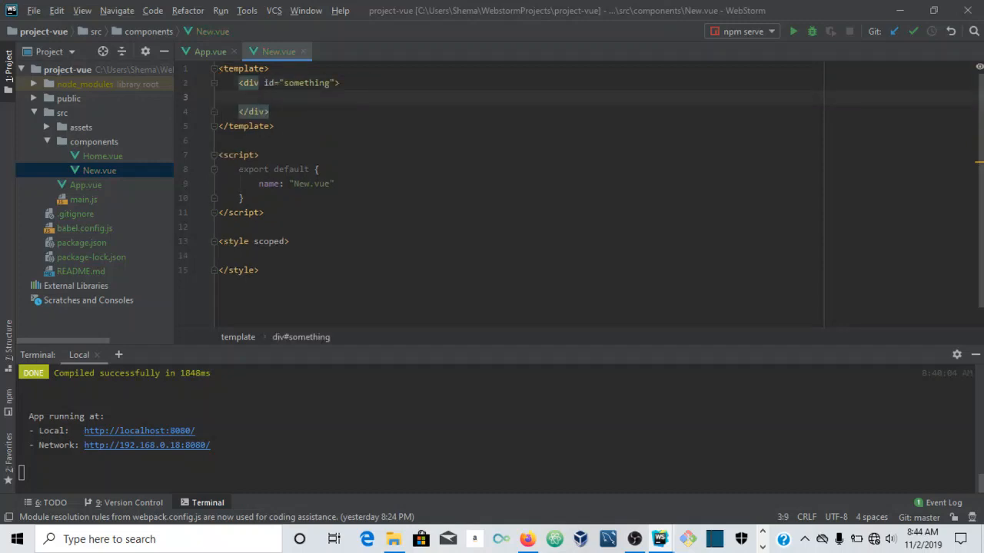
Add an h1 'This is the new component' and a lorem ipsum paragraph inside the div.
{"action": "type", "text": "h1></h1>"}
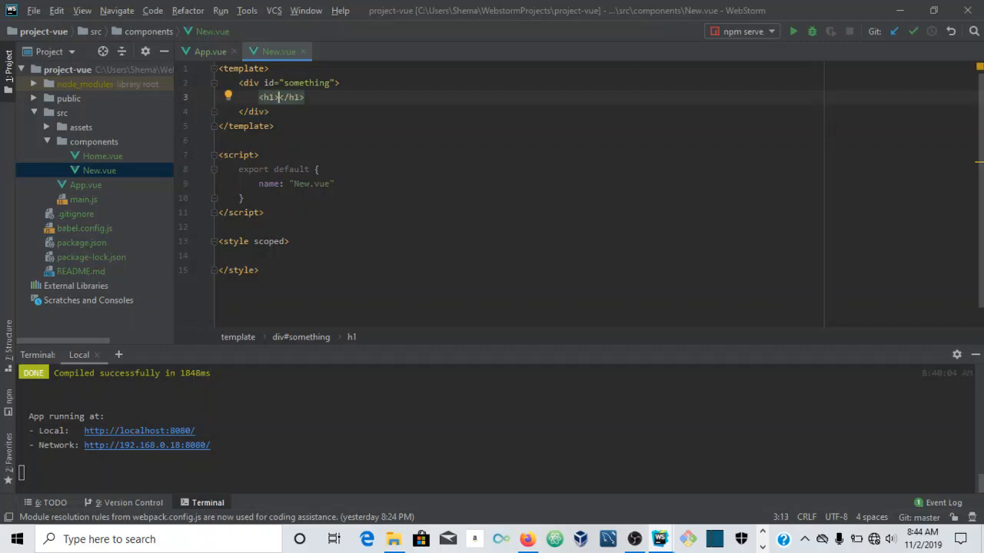
{"action": "type", "text": "This is the"}
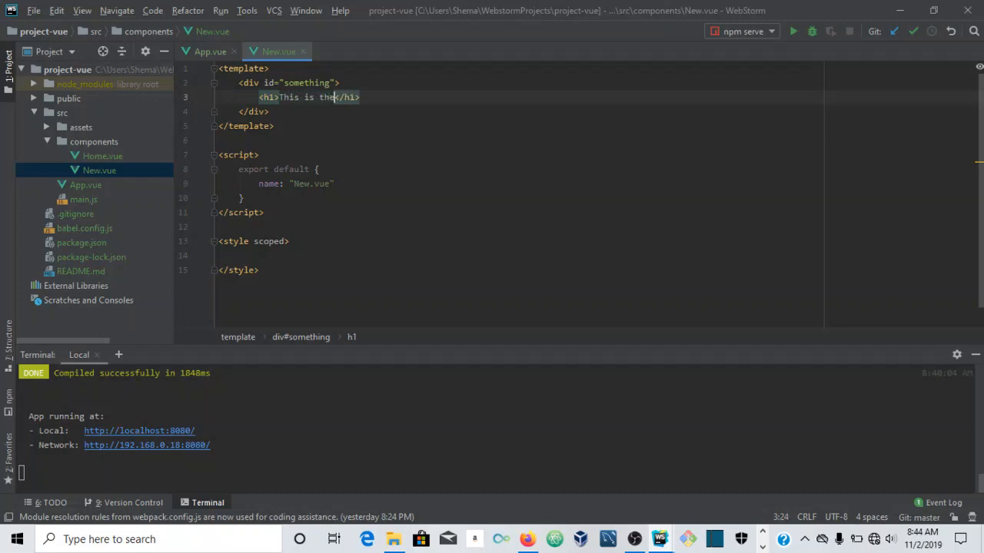
{"action": "type", "text": "new component"}
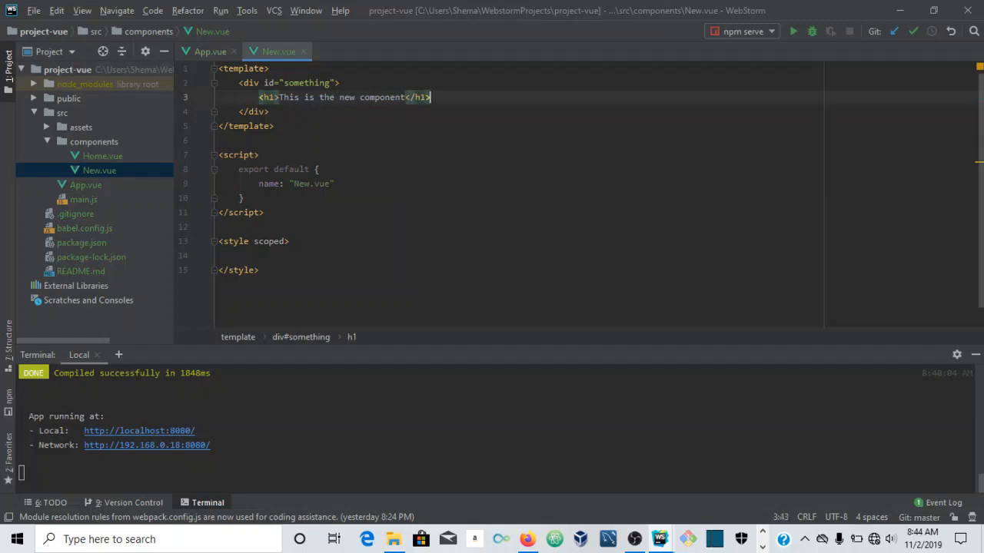
{"action": "key", "text": "enter"}
{"action": "type", "text": "<p></p>"}
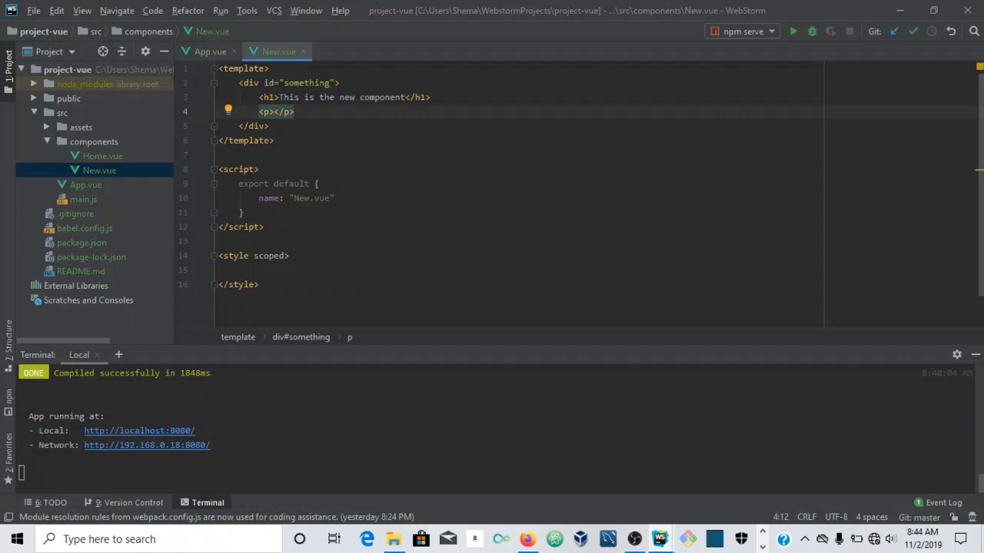
{"action": "type", "text": "lorem ipsum dolor sit amet, consectetur adipisicing elit. Eius, veritatis."}
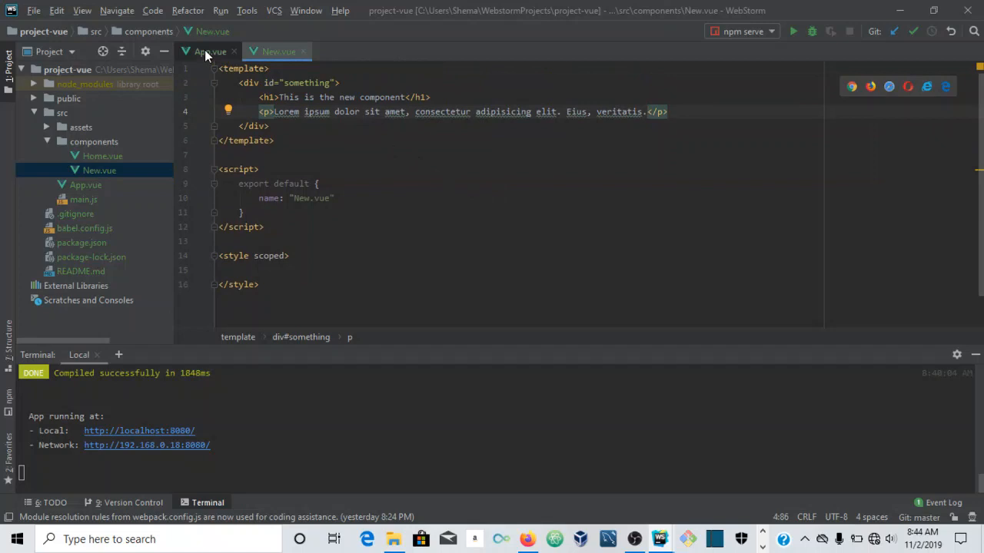
In App.vue, import New from '@/components/New.vue' and register it after Home.
{"action": "left_click", "coordinate": [209, 51]}
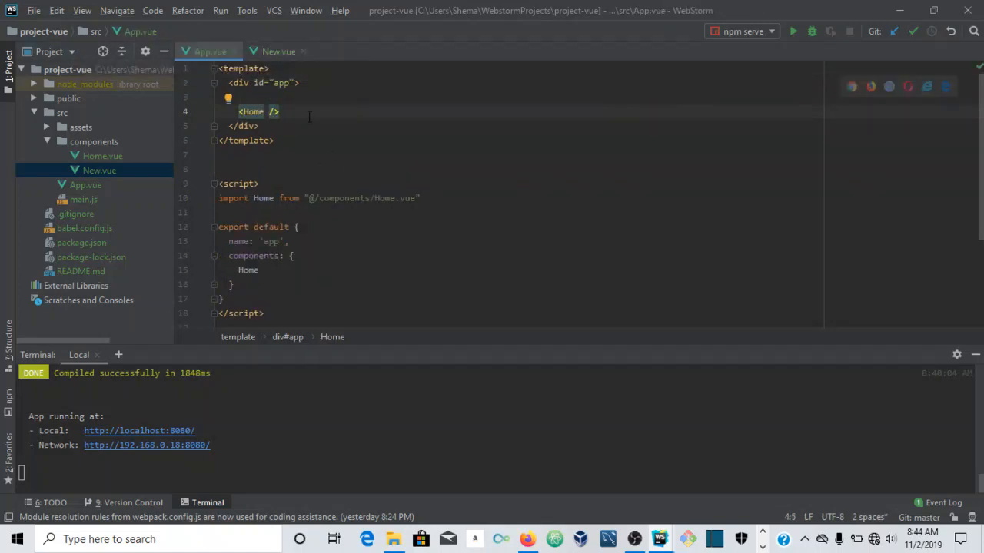
{"action": "scroll", "scroll_direction": "down", "scroll_amount": 3}
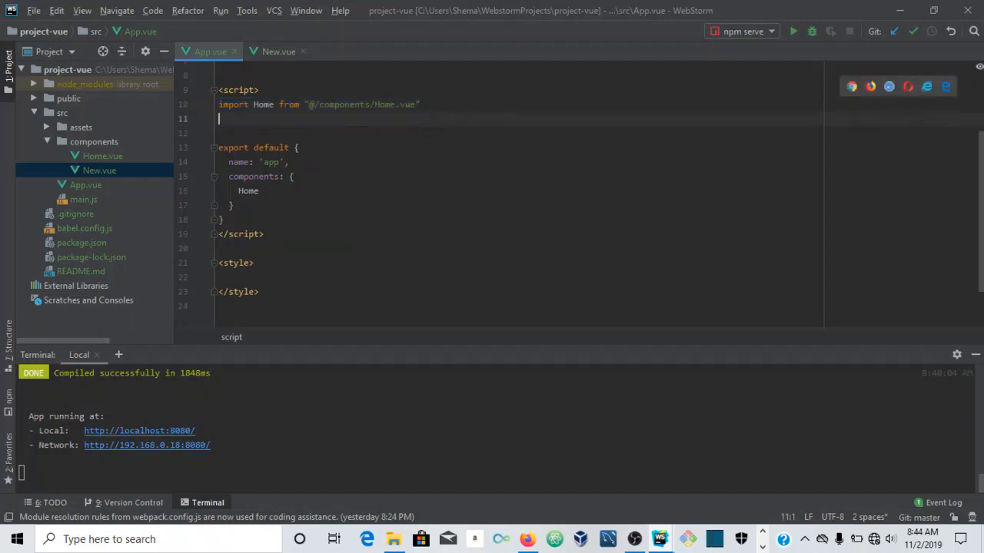
{"action": "type", "text": "import Home from \"@/components/Home.vue\""}
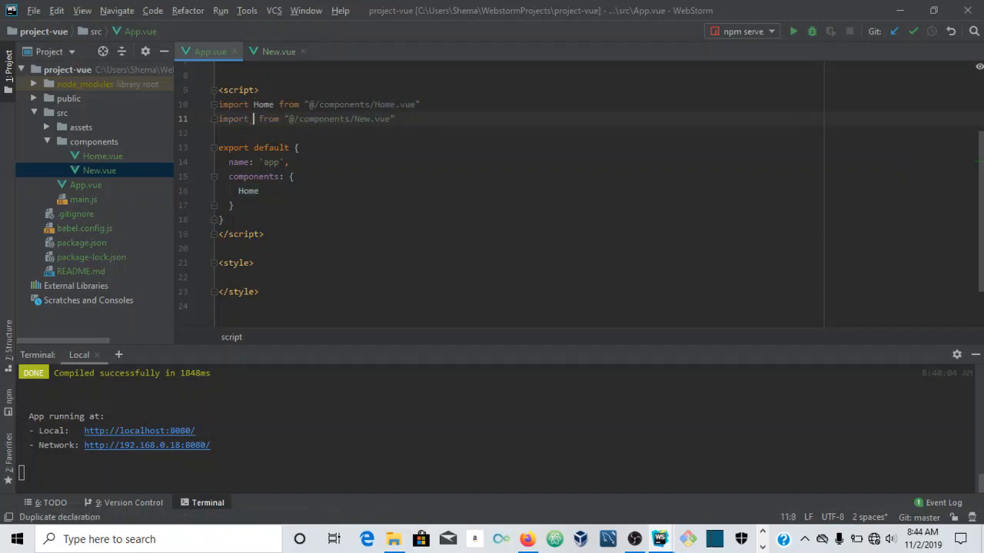
{"action": "type", "text": "New"}
{"action": "left_click", "coordinate": [520, 191]}
{"action": "type", "text": ","}
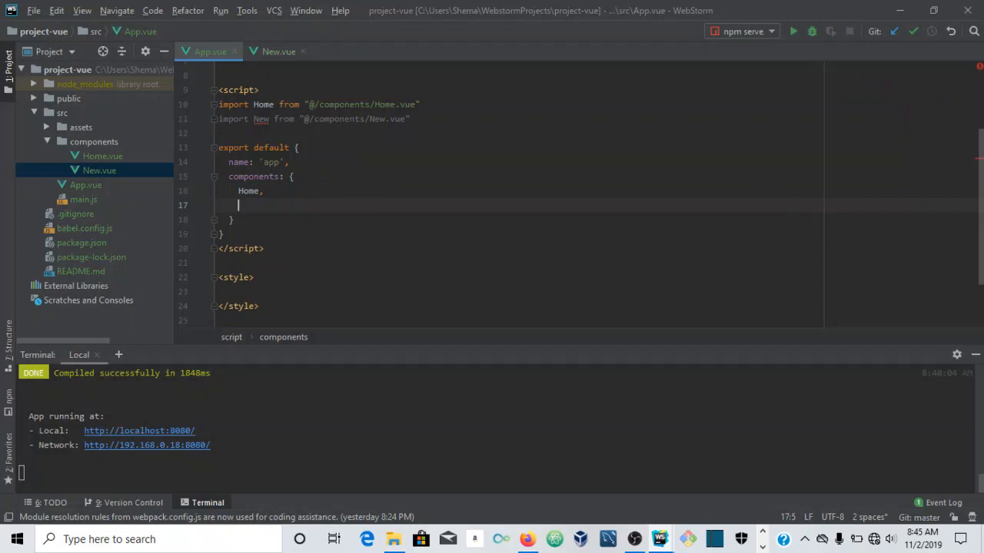
{"action": "type", "text": "New"}
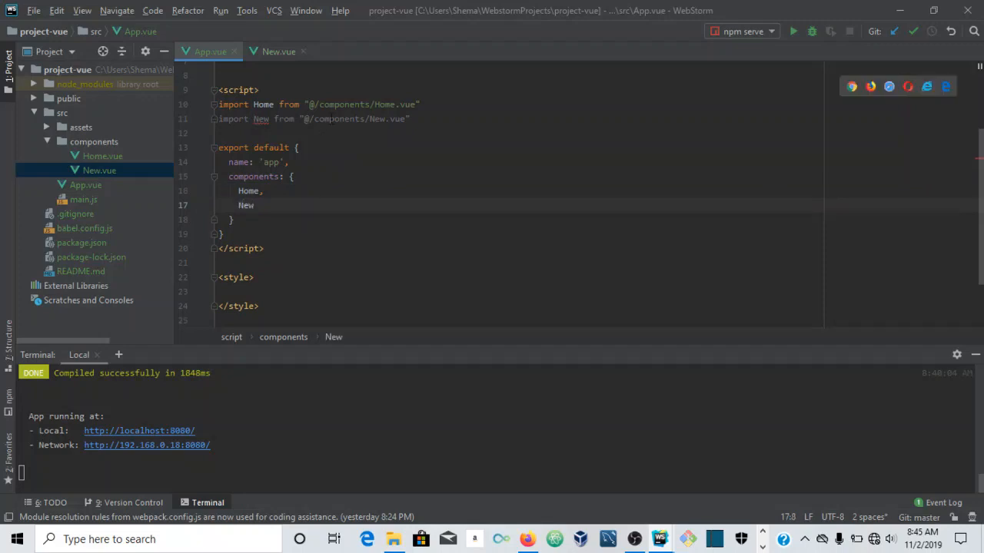
{"action": "scroll", "scroll_direction": "up", "scroll_amount": 3}
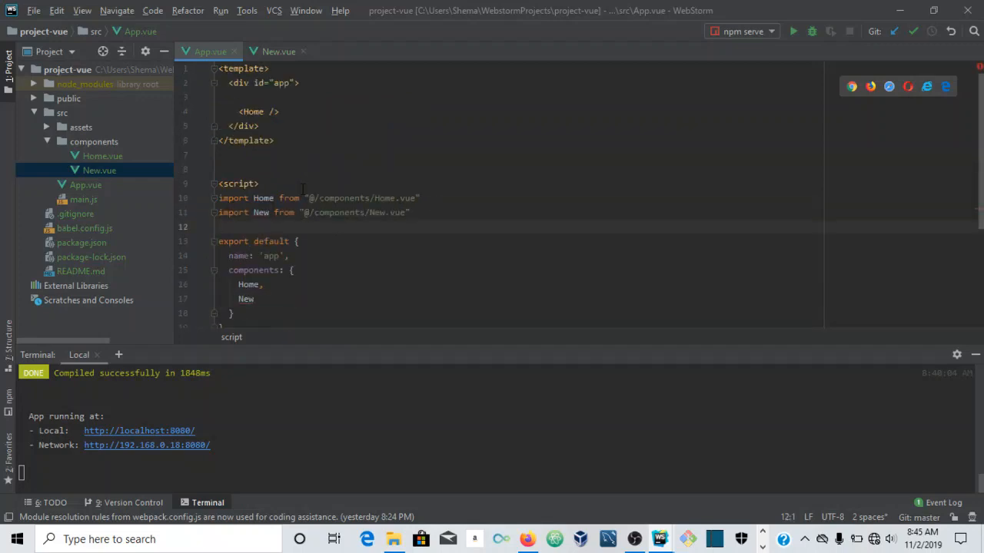
Insert a <New /> element on the line below <Home /> in App.vue's template.
{"action": "double_click", "coordinate": [253, 112]}
{"action": "type", "text": "<"}
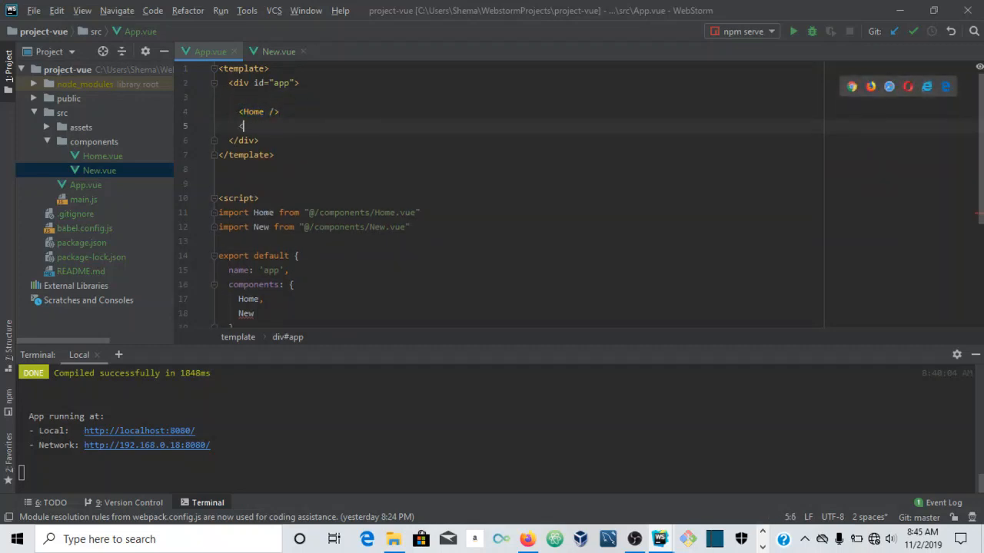
{"action": "type", "text": "new"}
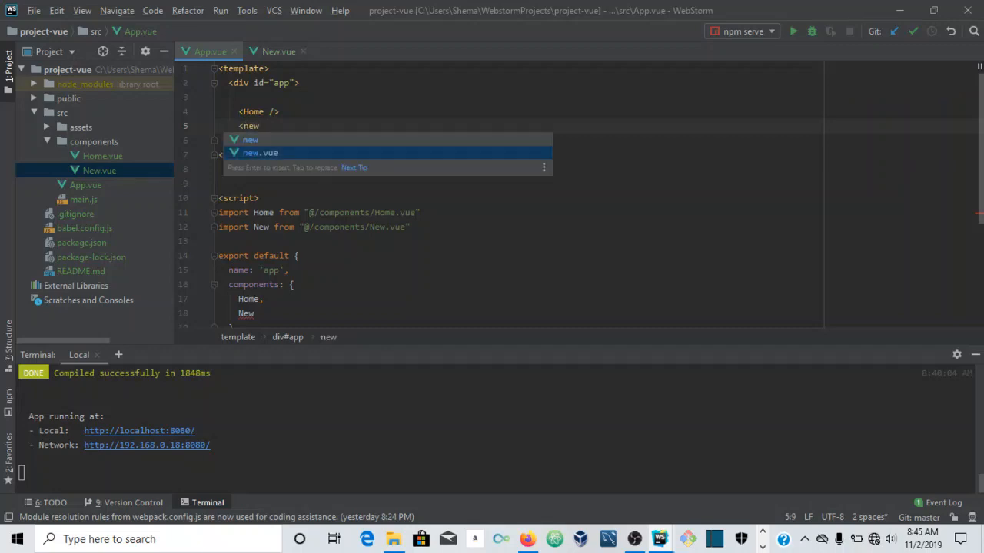
{"action": "key", "text": "Backspace"}
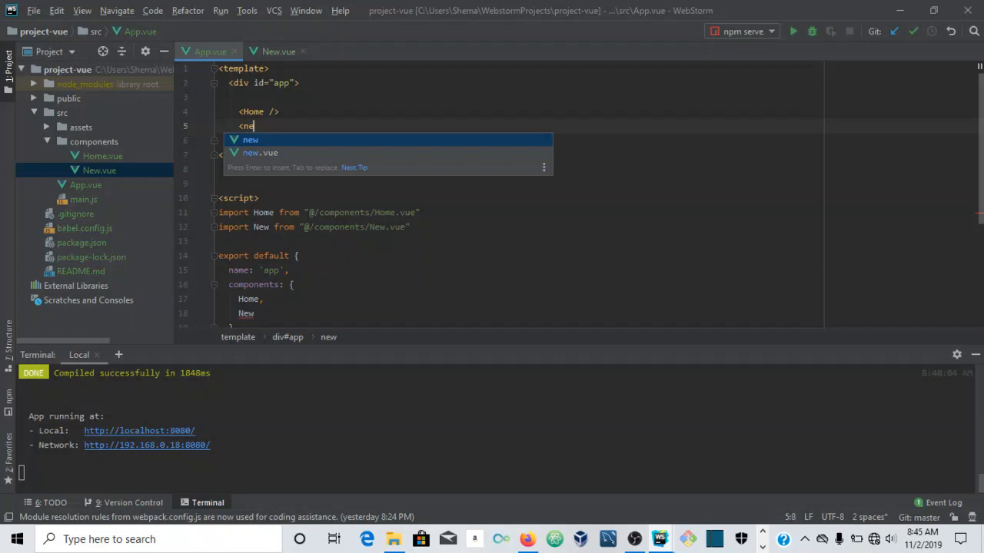
{"action": "type", "text": "w"}
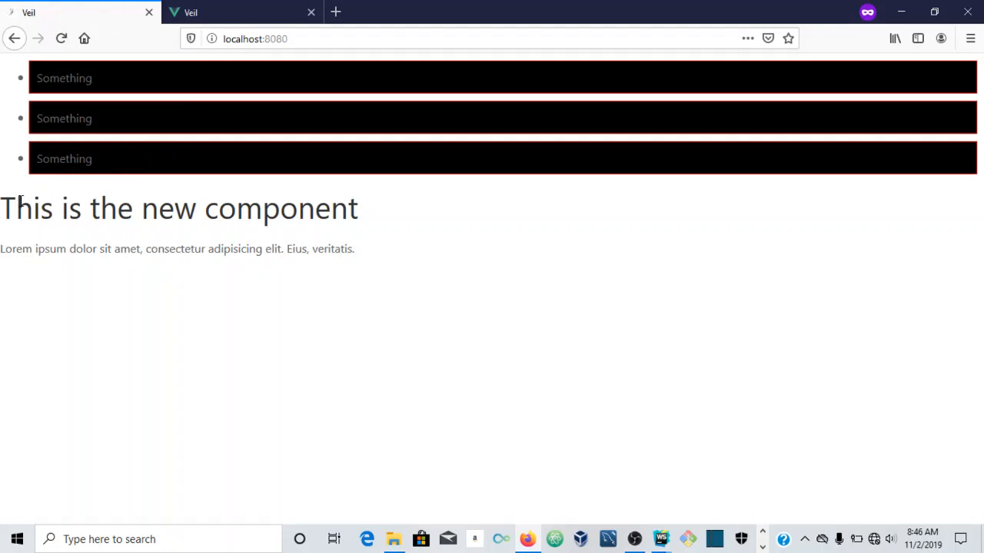
{"action": "mouse_move", "coordinate": [203, 266]}
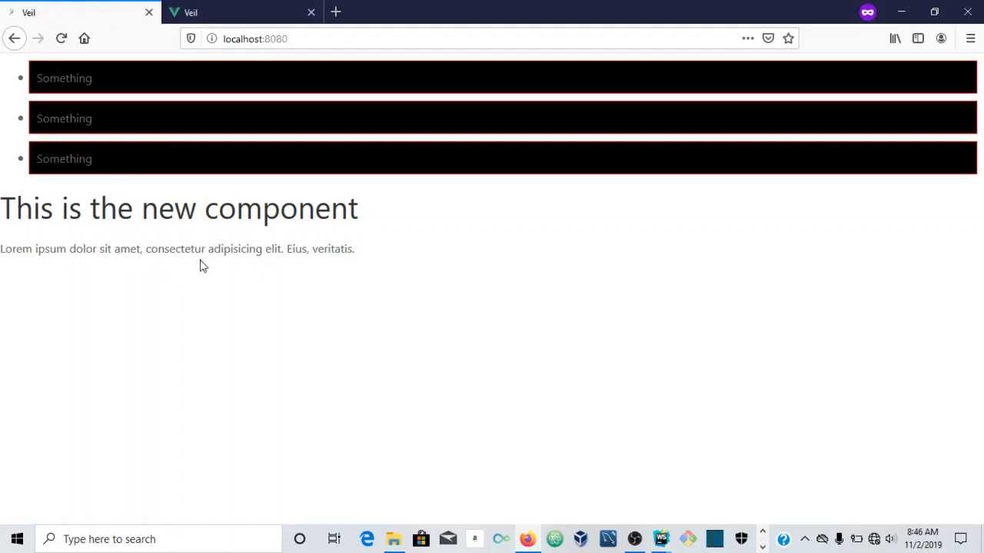
{"action": "mouse_move", "coordinate": [178, 247]}
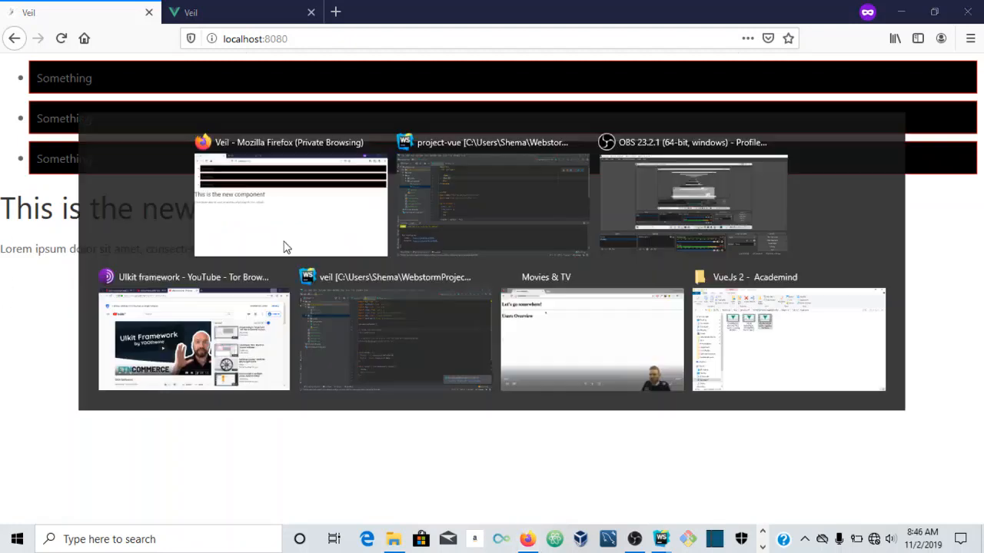
Remove the <Home /> element, its import and its components entry from App.vue.
{"action": "left_click", "coordinate": [492, 192]}
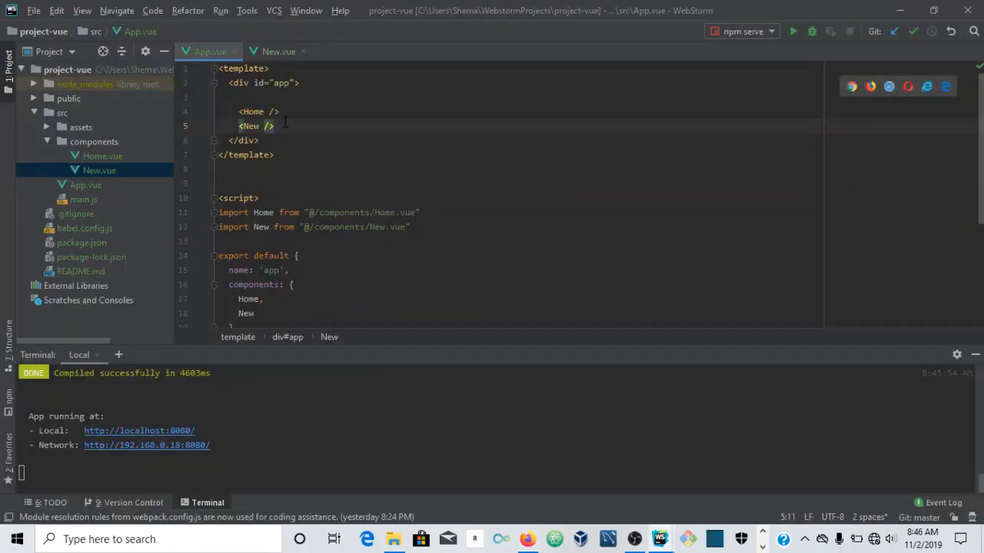
{"action": "scroll", "scroll_direction": "down", "scroll_amount": 3}
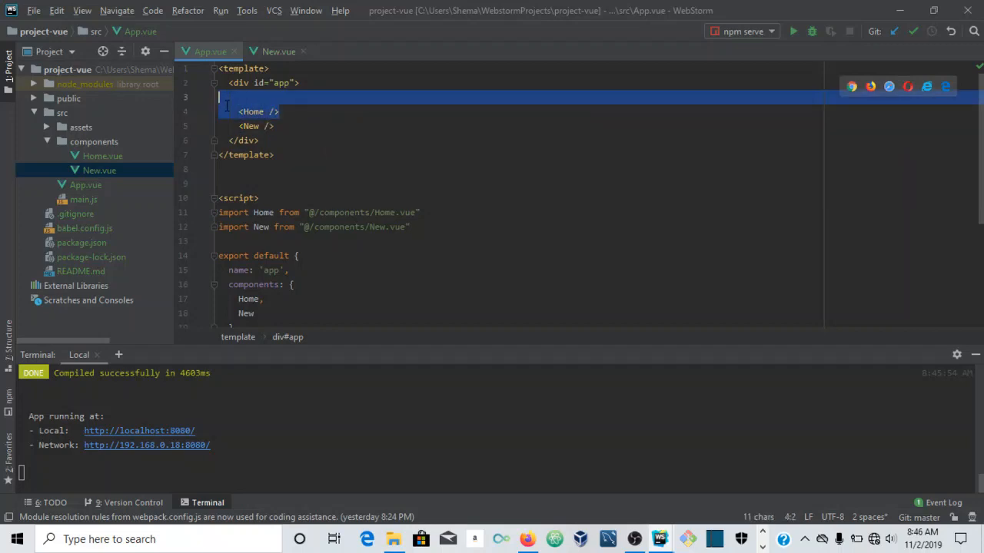
{"action": "key", "text": "Delete"}
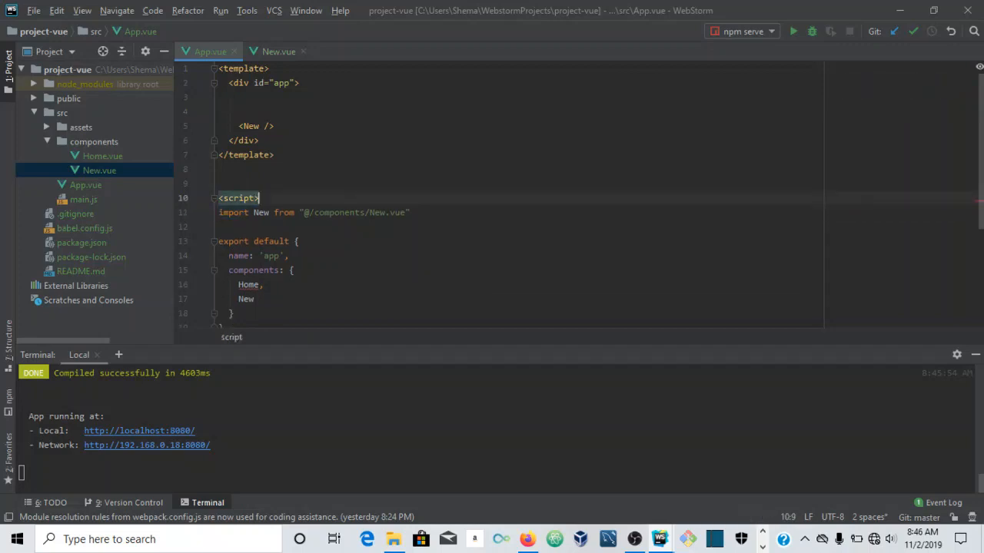
{"action": "double_click", "coordinate": [248, 285]}
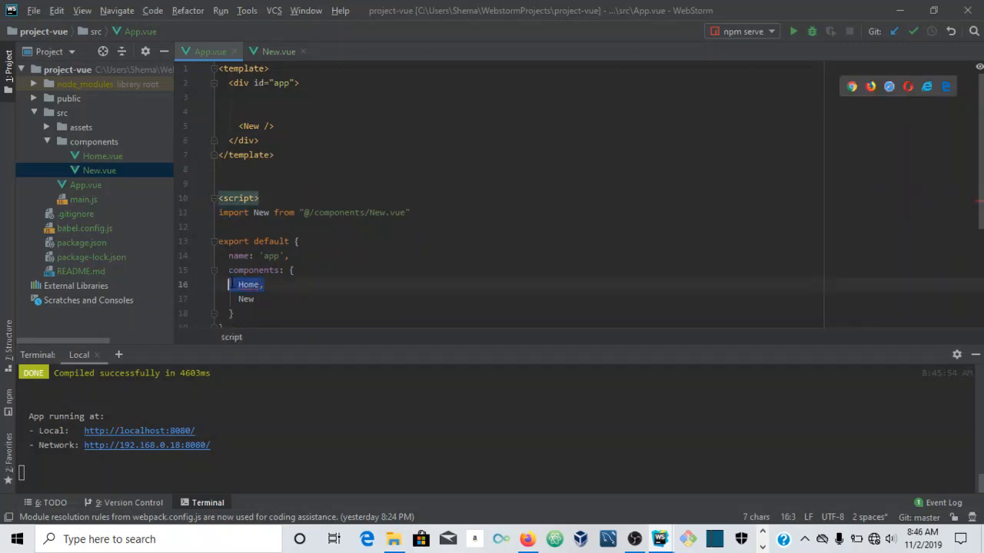
{"action": "key", "text": "Delete"}
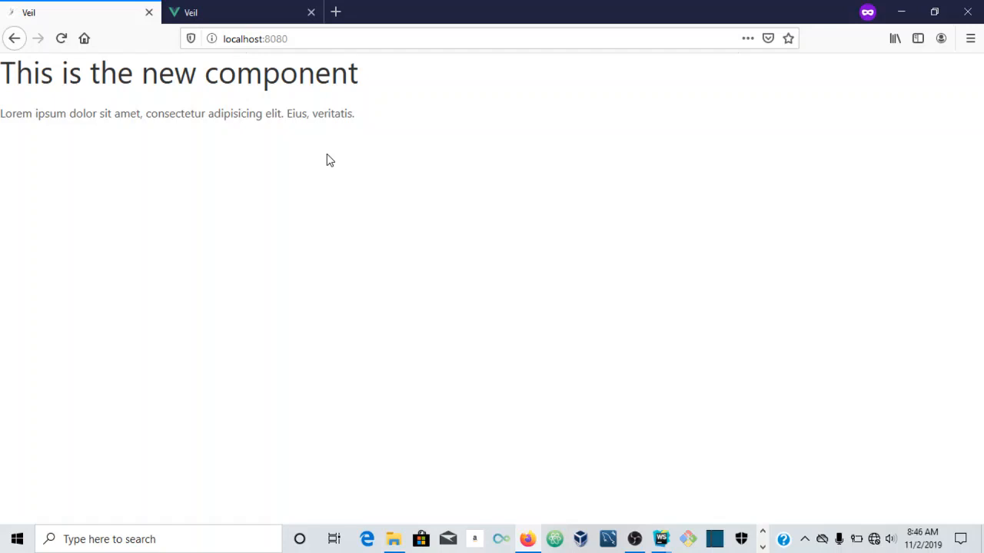
{"action": "mouse_move", "coordinate": [430, 146]}
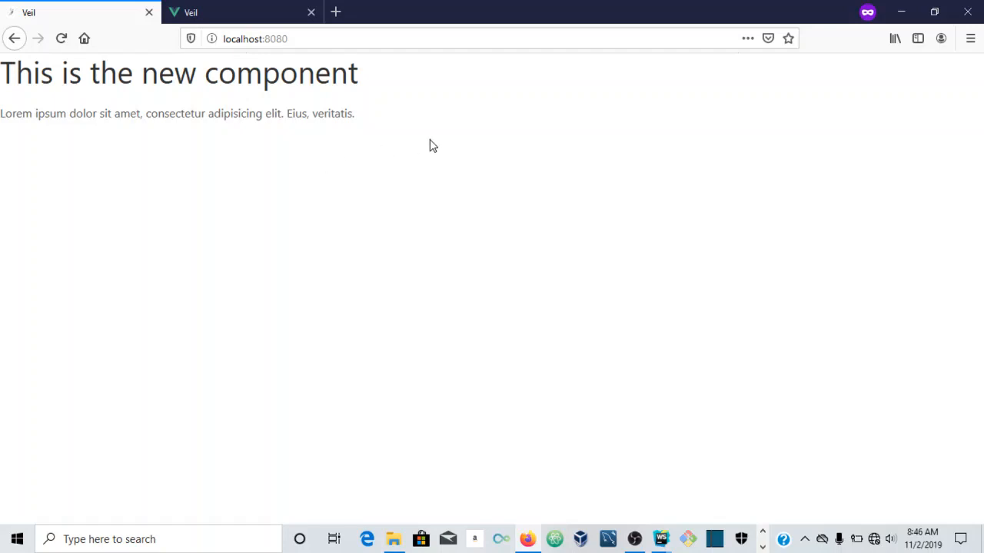
{"action": "mouse_move", "coordinate": [429, 142]}
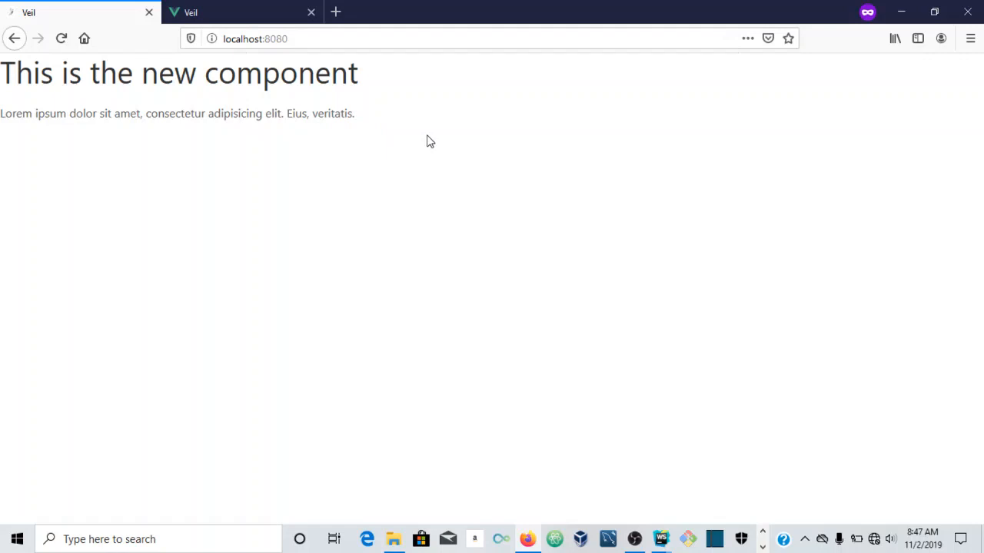